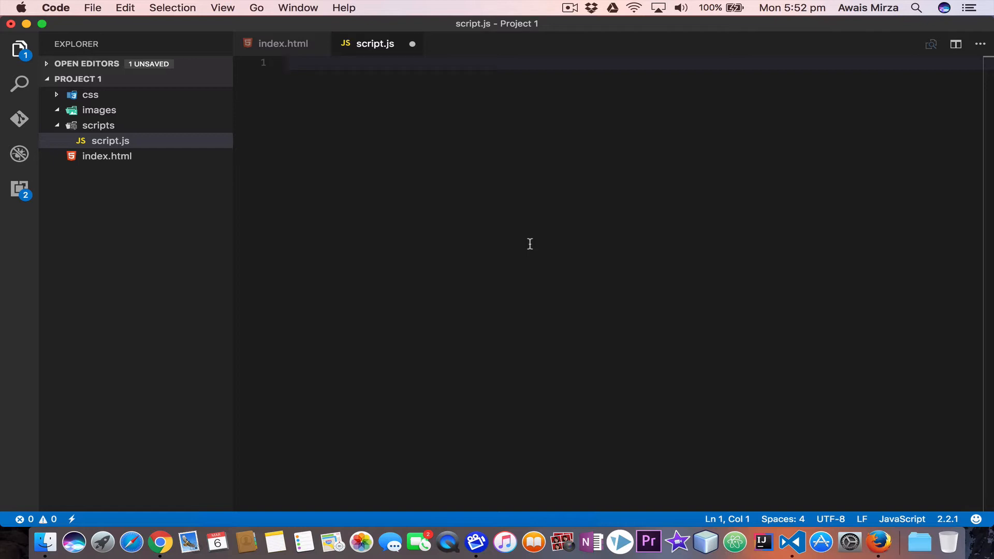
Declare var name = "Awais"; on line 1.
type("v")
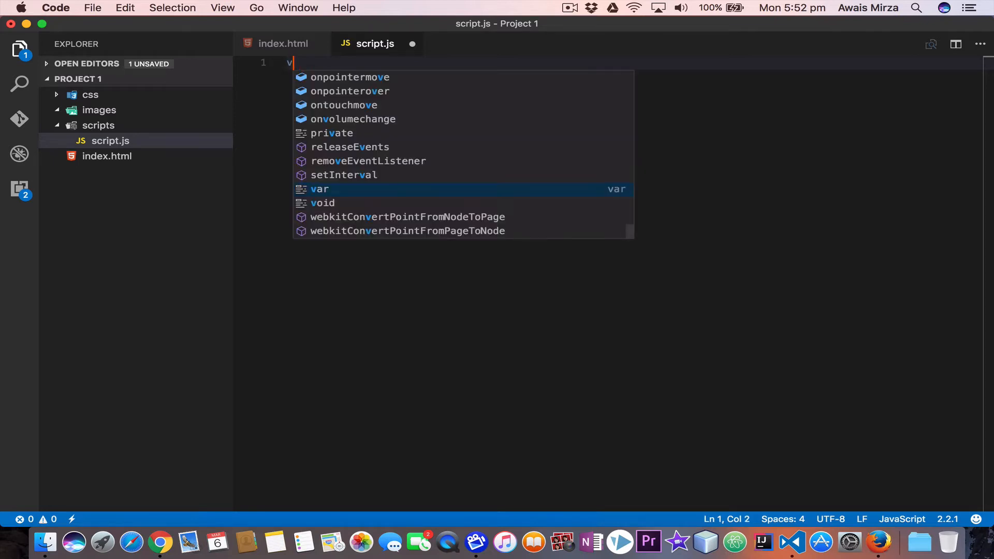
key("Tab")
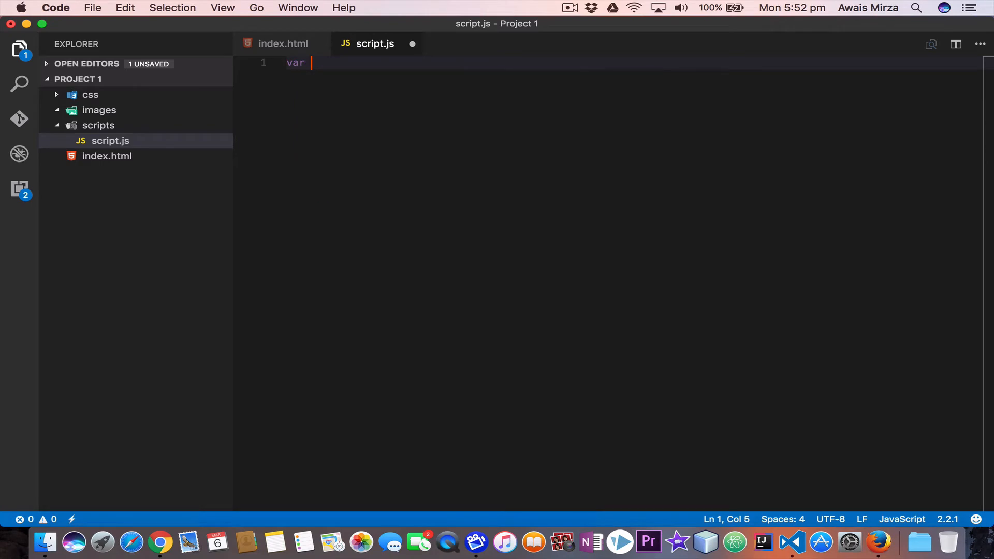
type("name = \"")
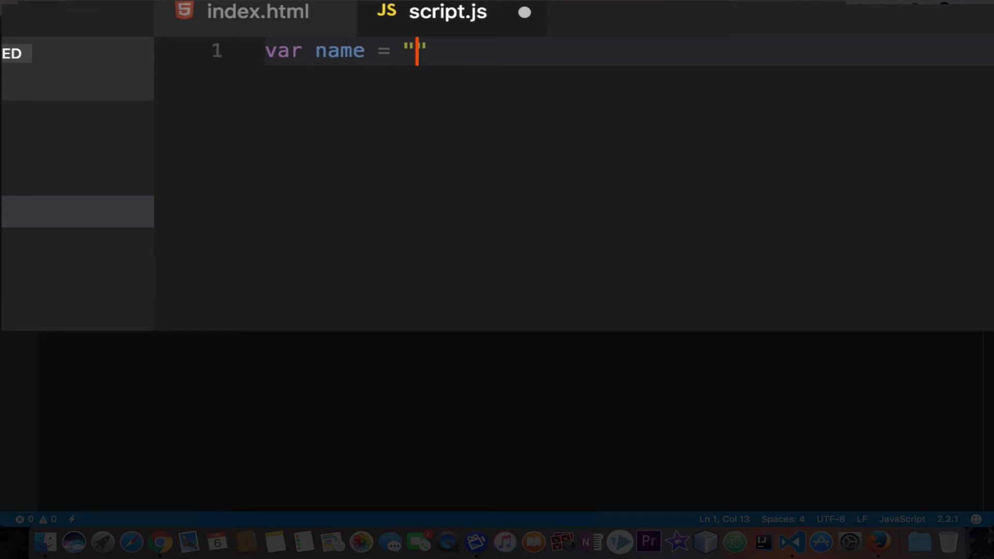
type("Awais")
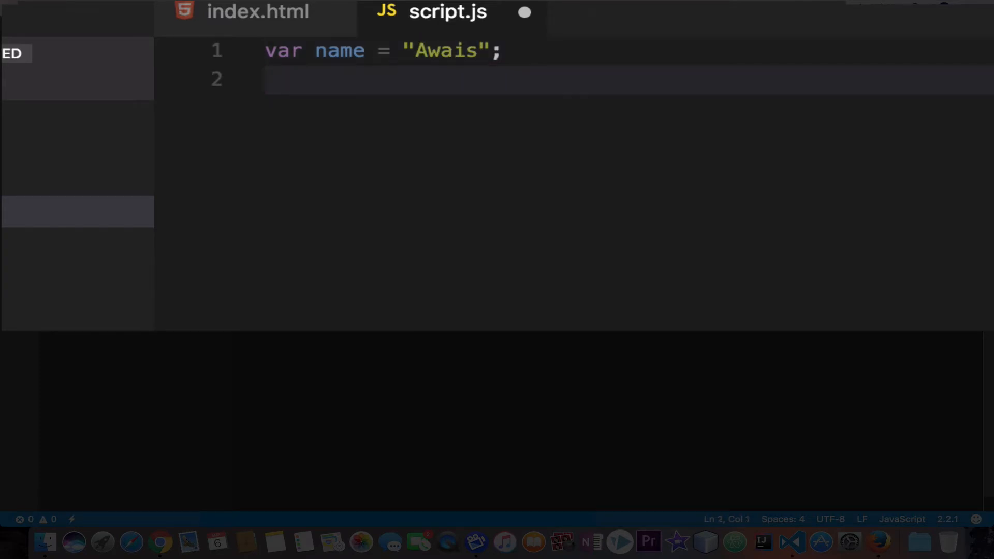
Declare var age = 28; on line 2.
type("var")
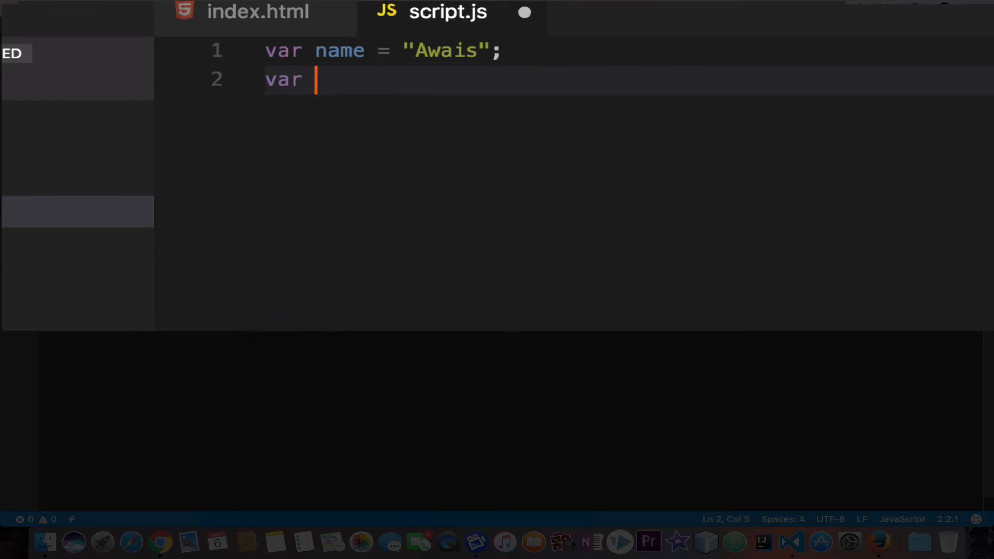
type("age =")
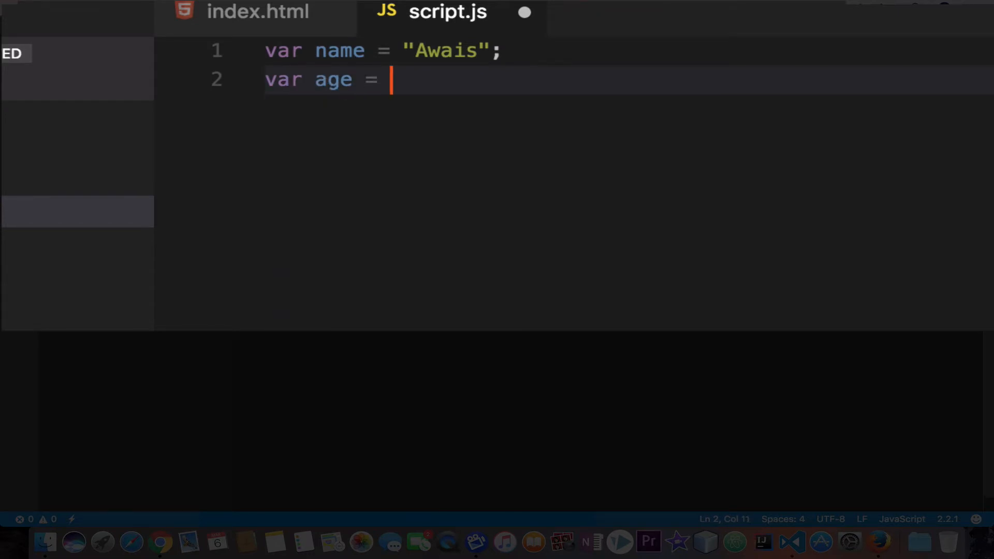
type("2")
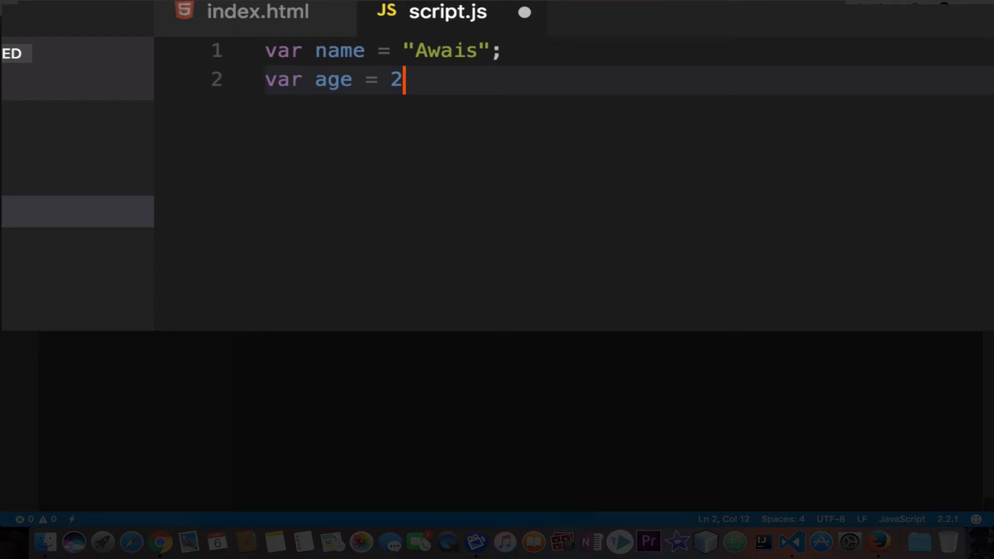
type("8;")
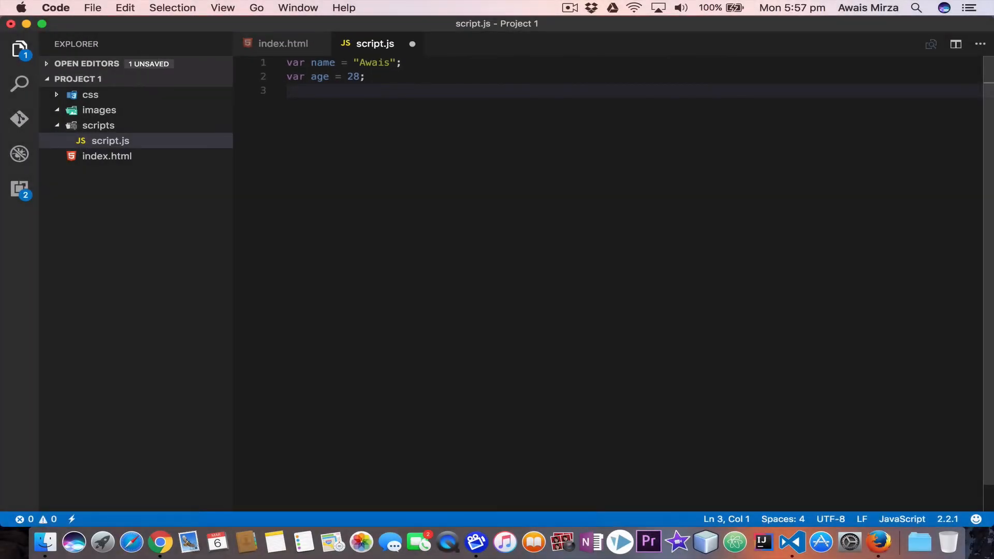
Declare var proffesion = "programmer"; on line 3.
type("var")
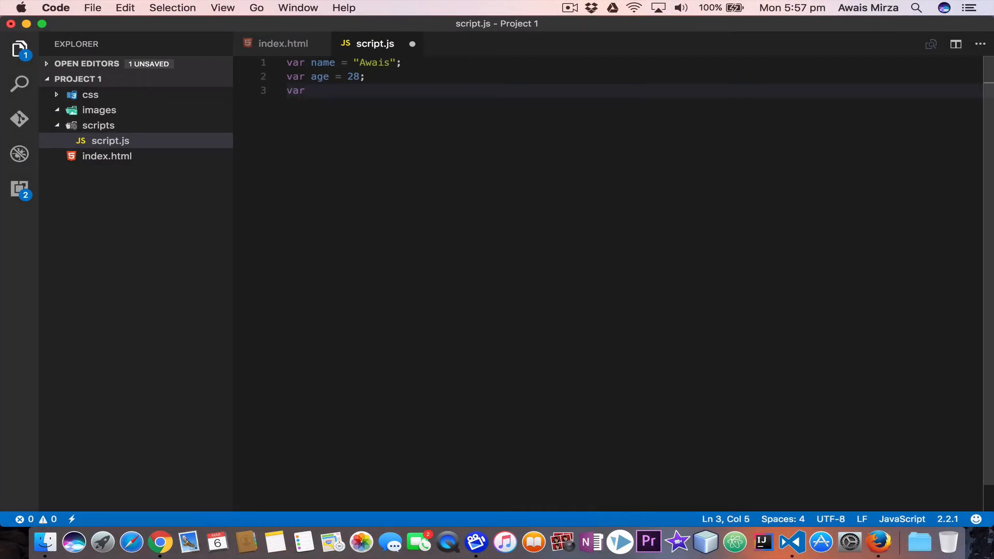
type("pro")
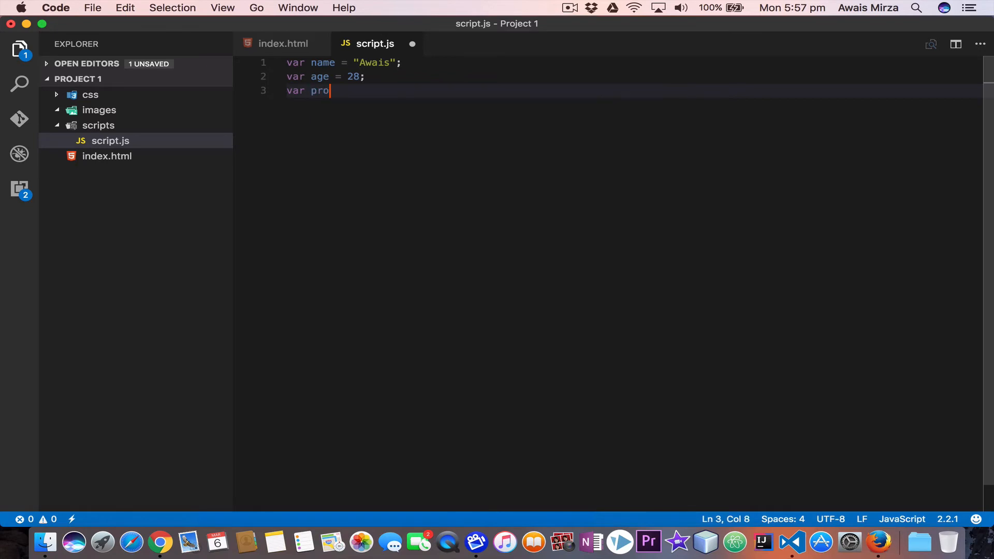
type("ffesion =")
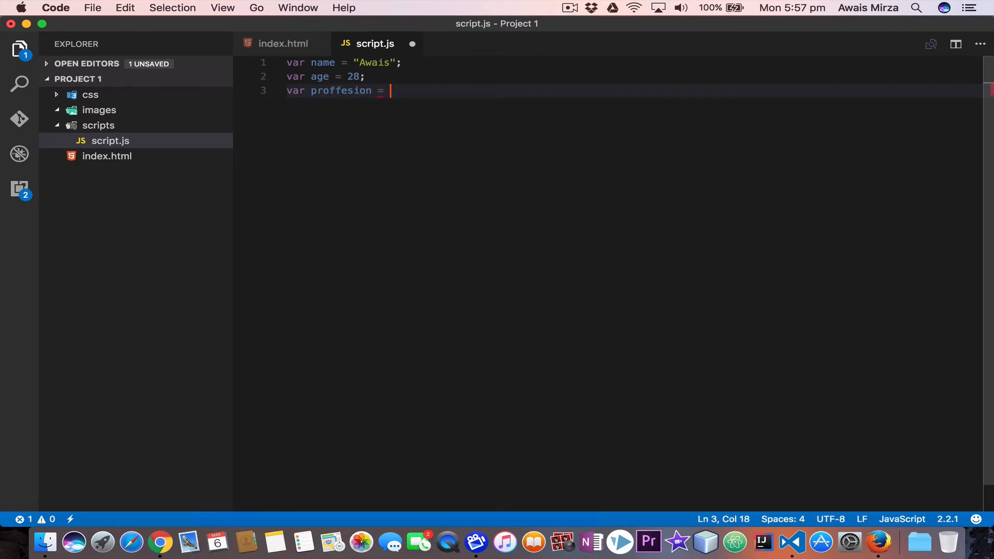
type("programmer\";")
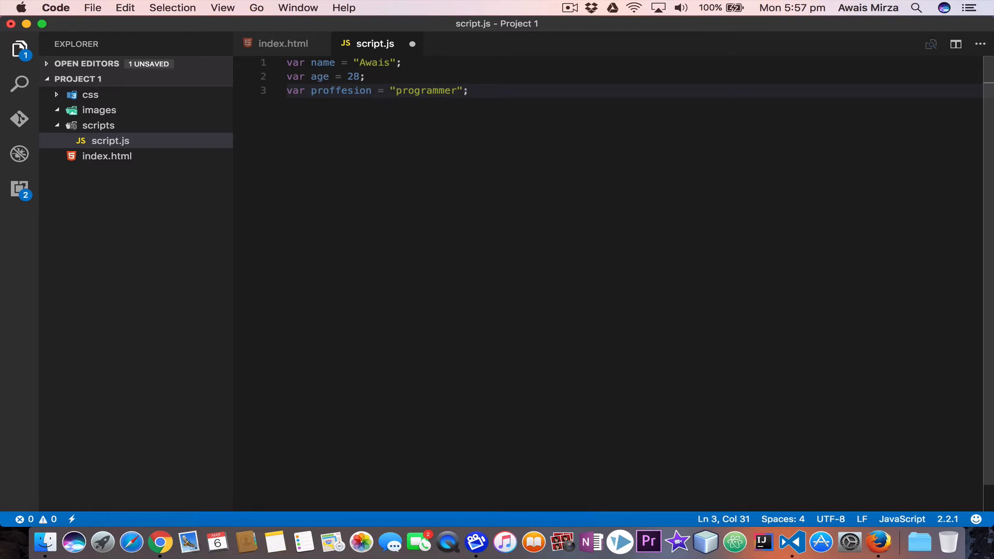
key("Enter")
type("var")
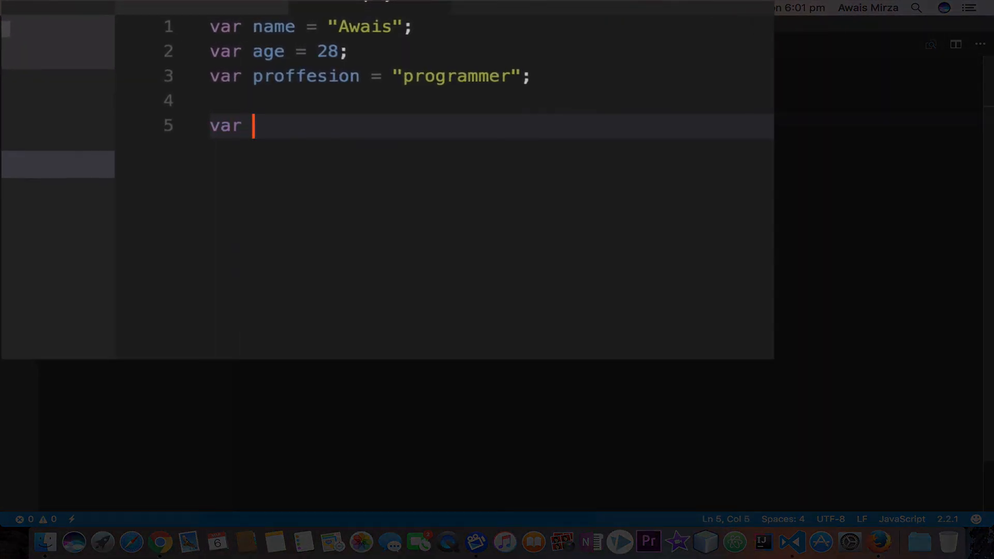
Declare var person = new Object(); on line 5 and start line 6.
type("per")
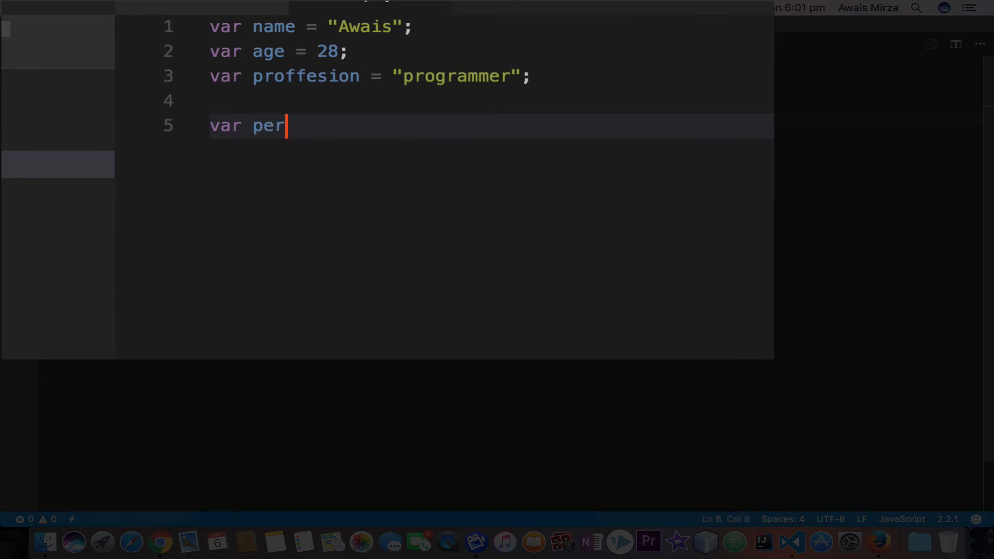
type("son =")
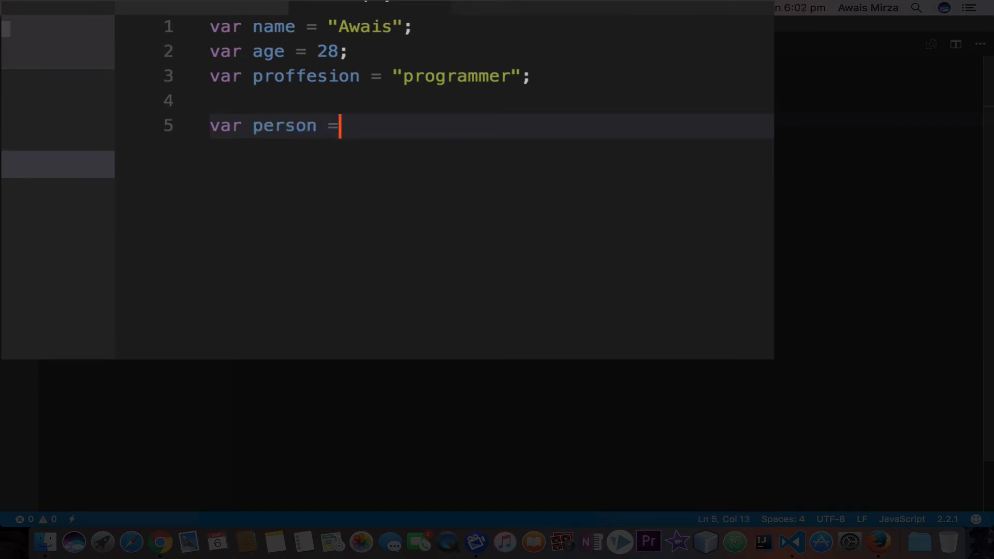
type("new")
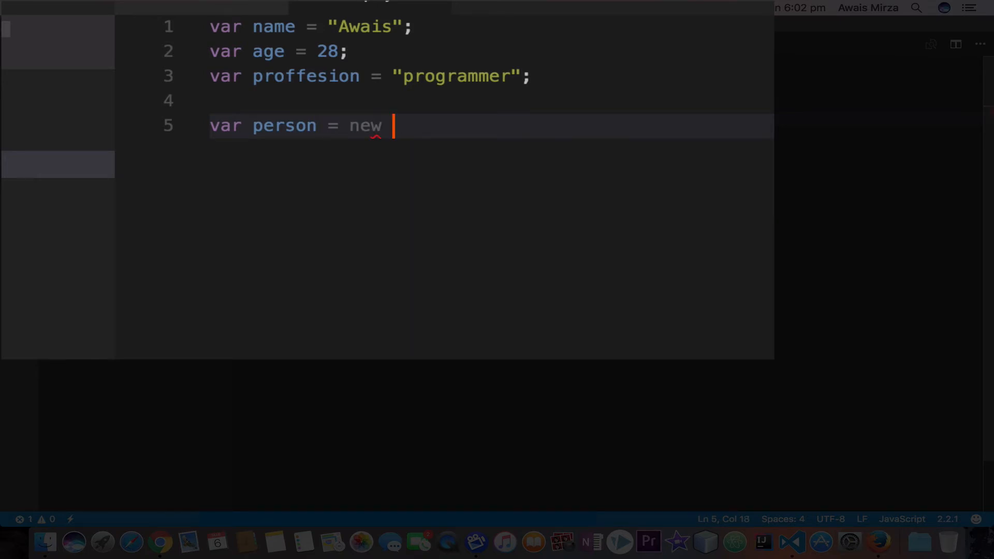
type("Object();")
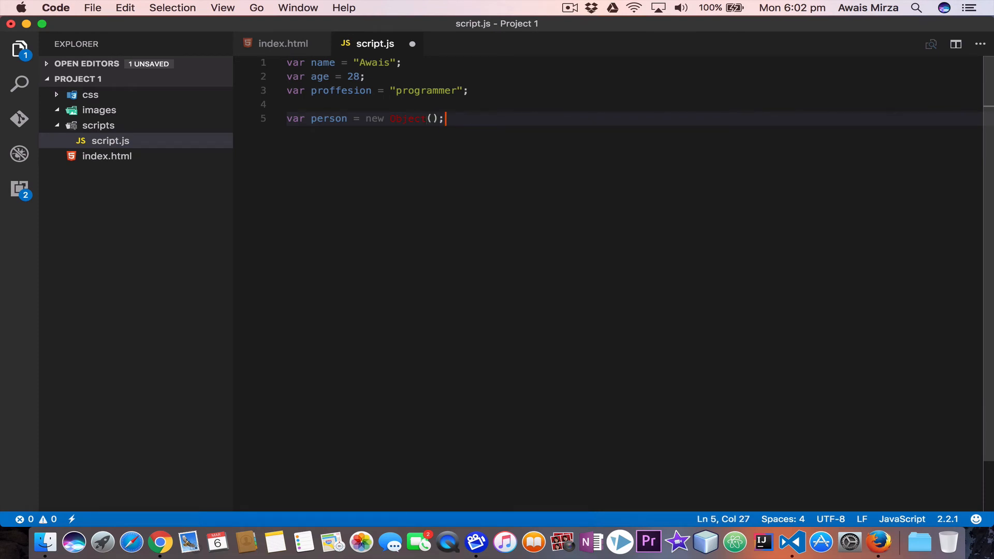
key("enter")
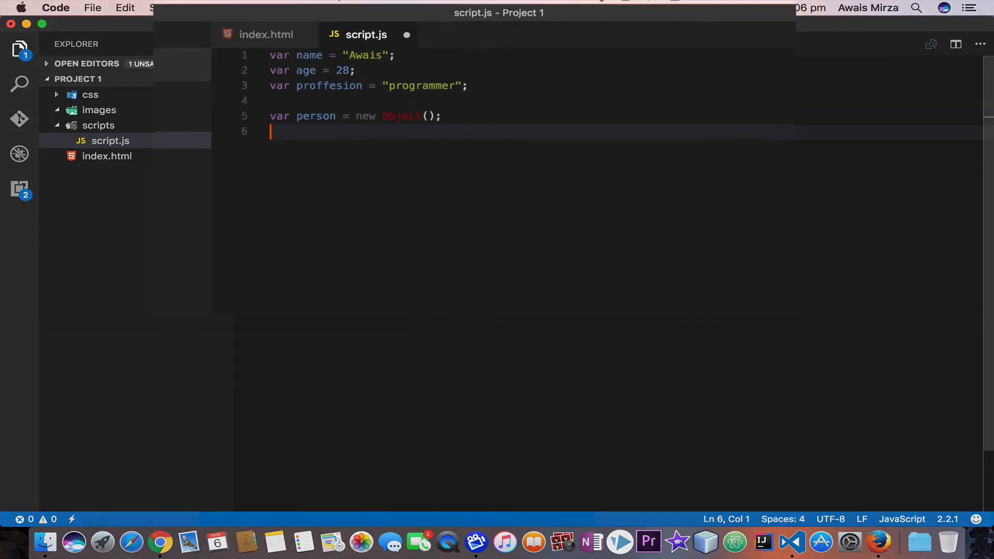
Assign person.pName = "Awais";.
type("person")
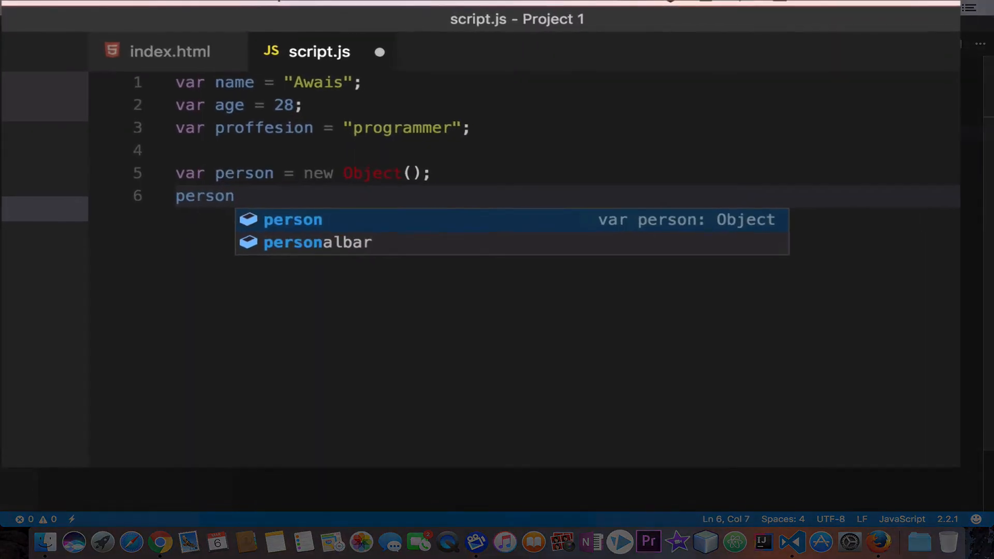
type(".")
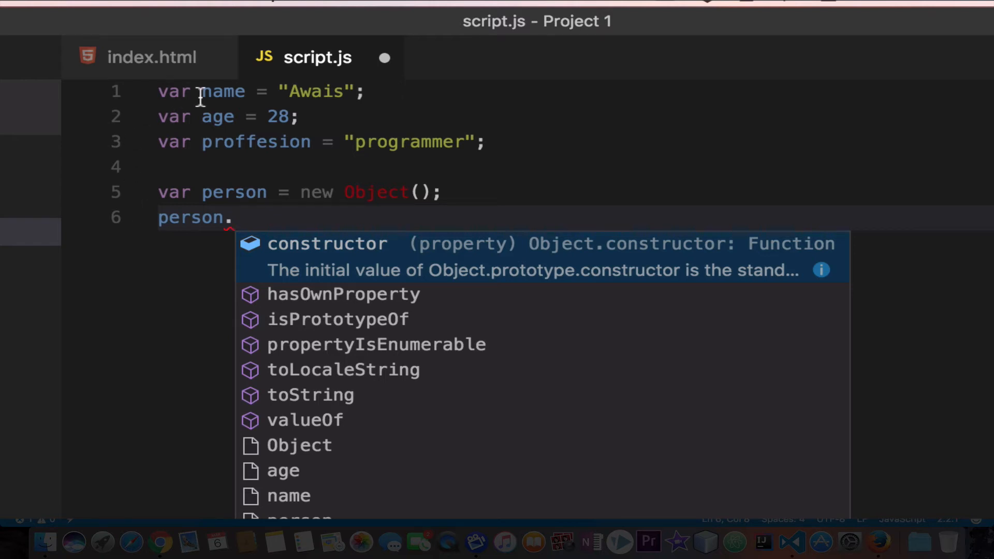
mouse_move(256, 142)
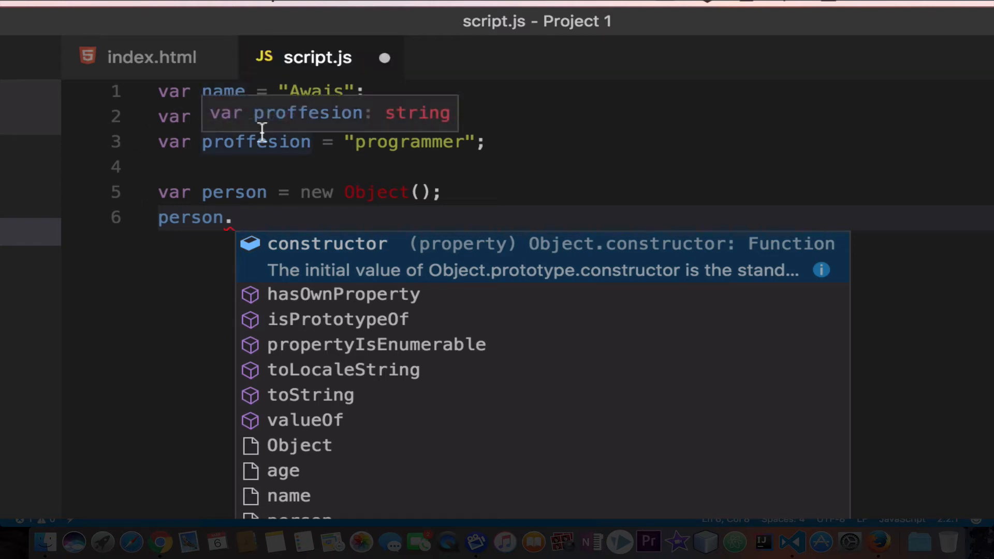
mouse_move(298, 216)
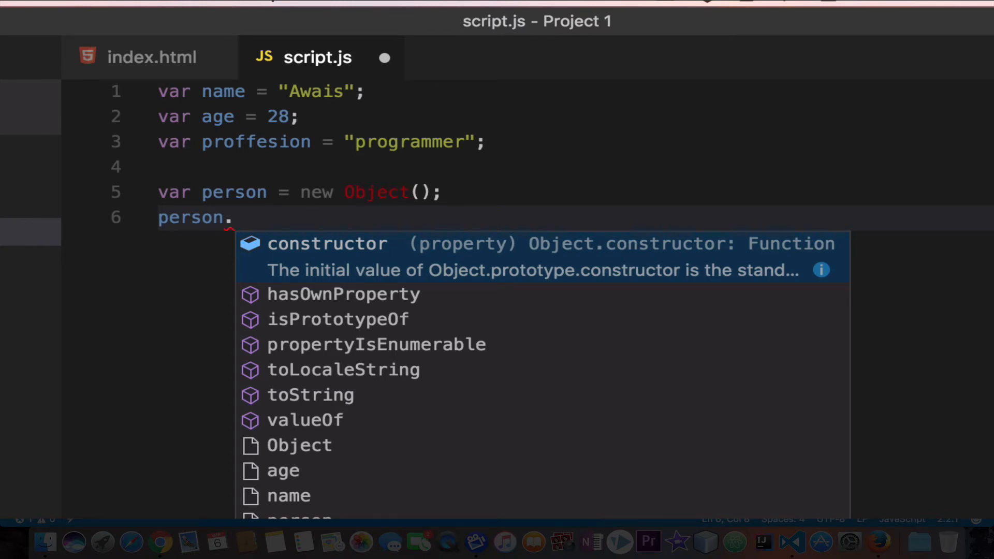
mouse_move(235, 218)
type("pName")
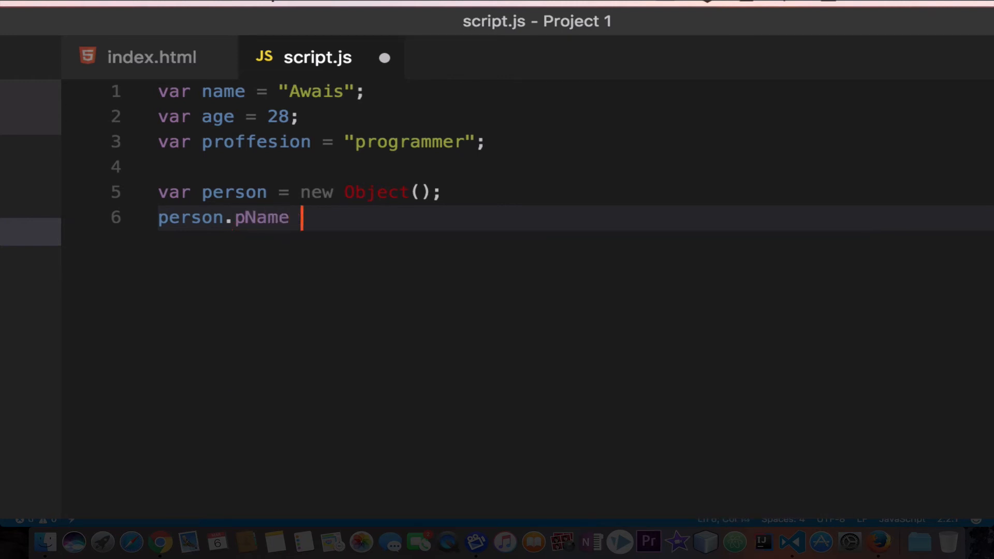
type("= \"A")
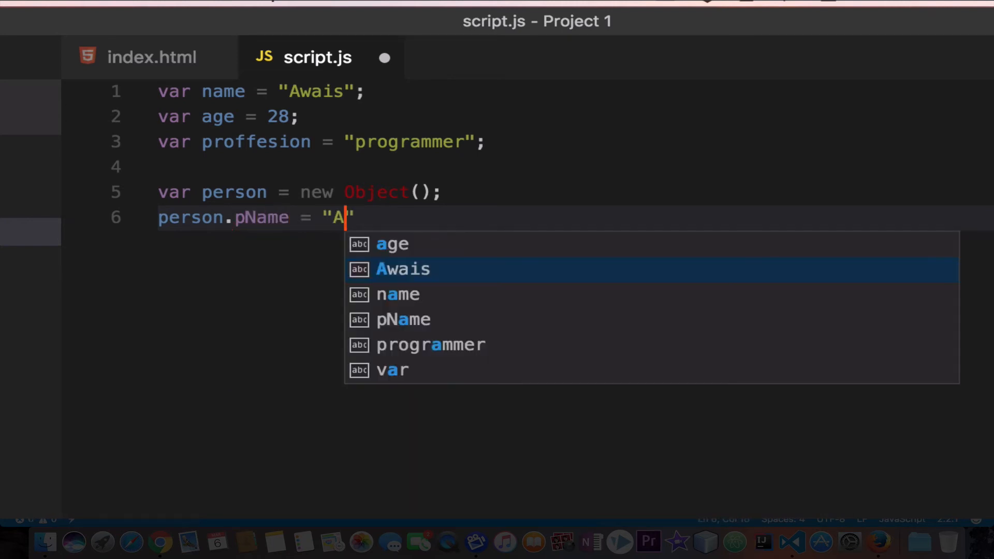
key("Enter")
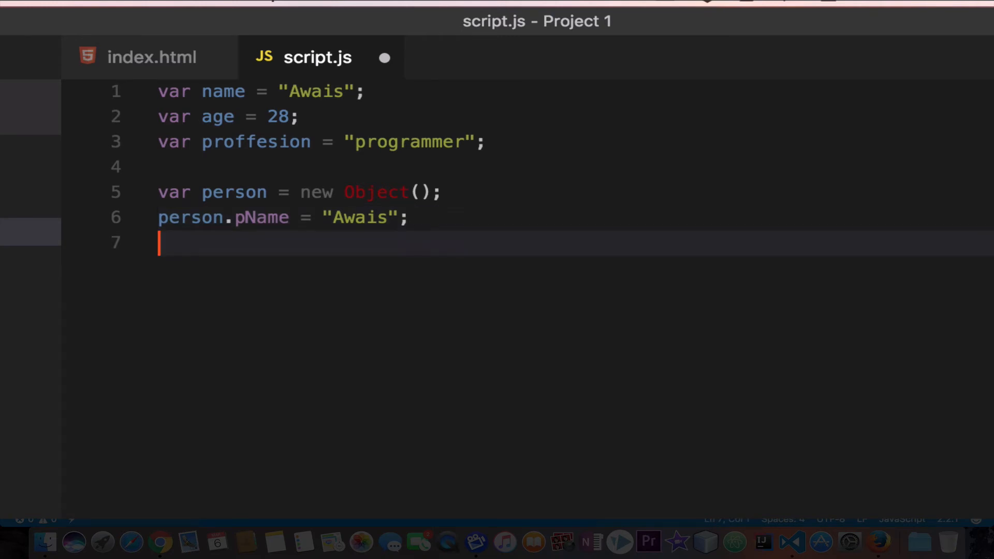
Assign person.pAge = 100;.
type("person.")
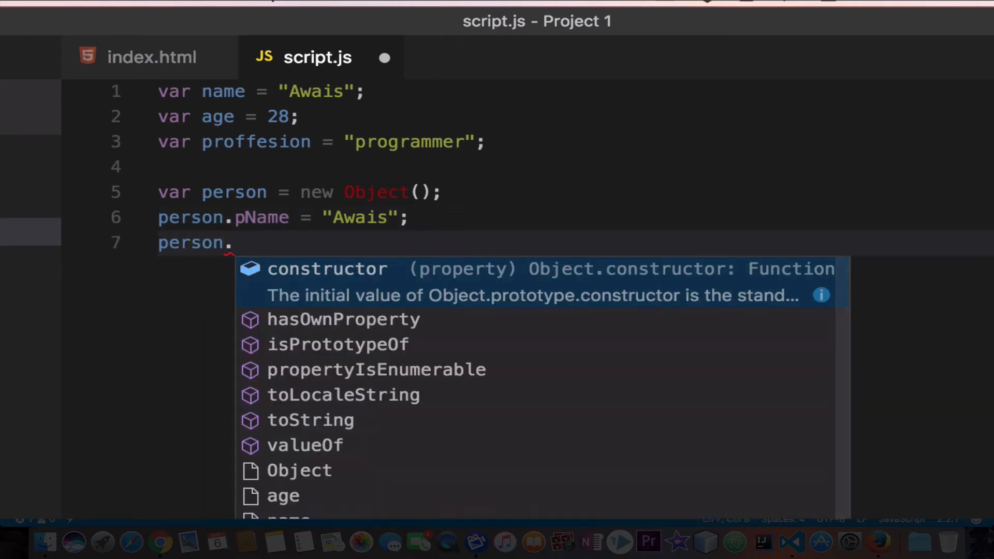
type("pAg")
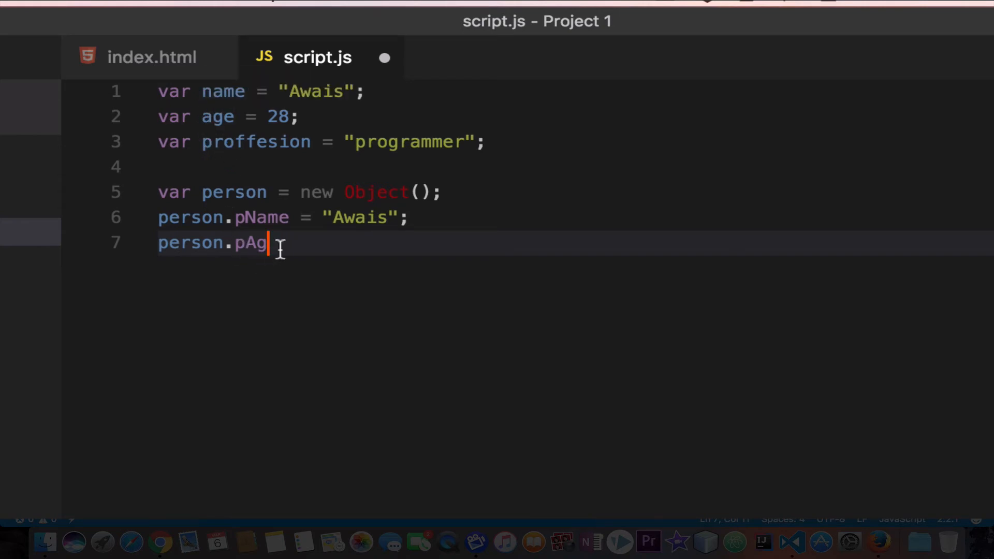
type("e")
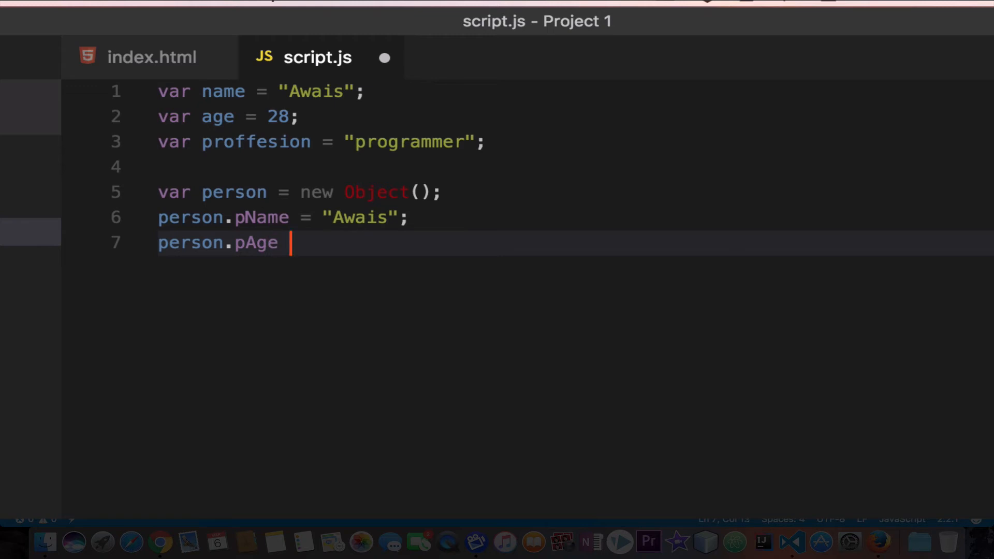
type("=")
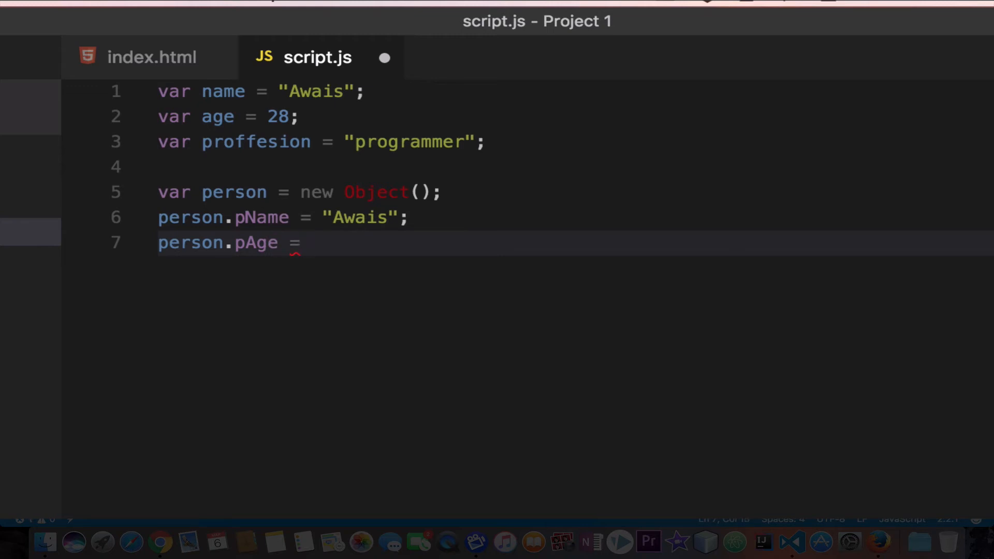
type("100;")
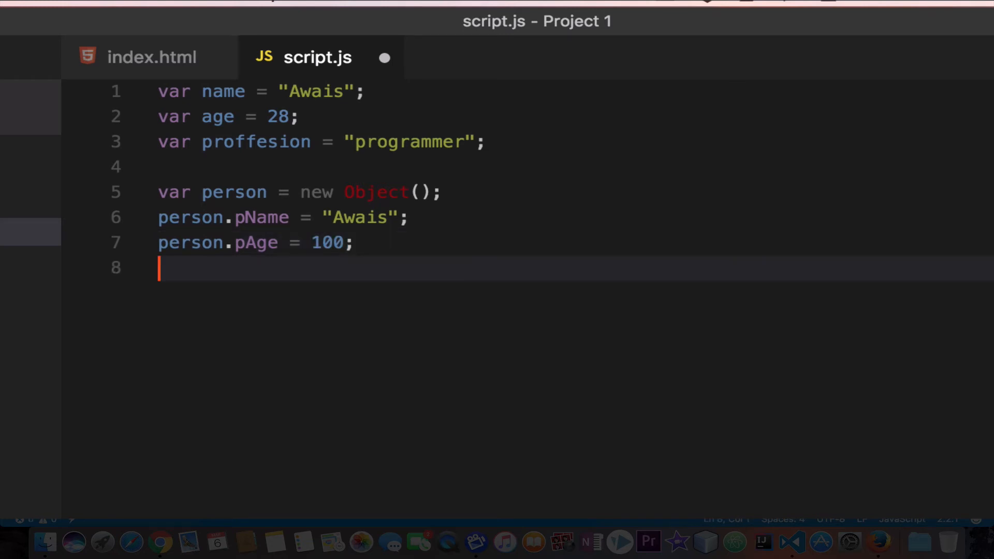
Assign person.pProfession = "Student";.
type("person.")
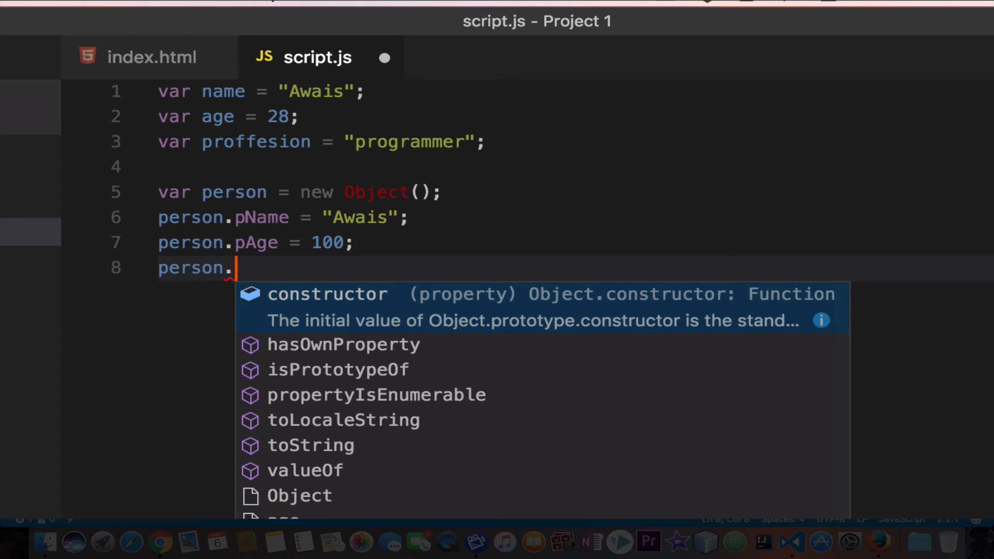
type("p")
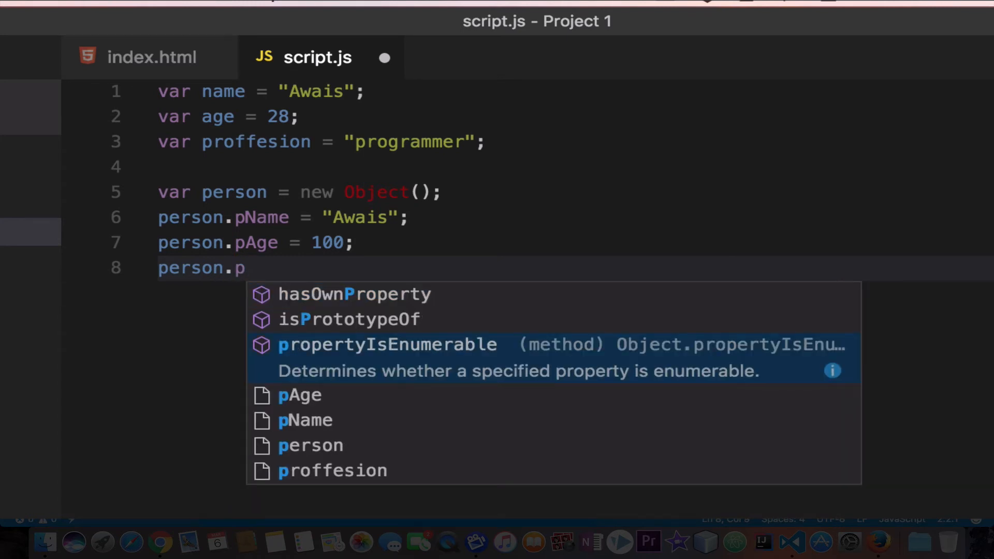
type("Per")
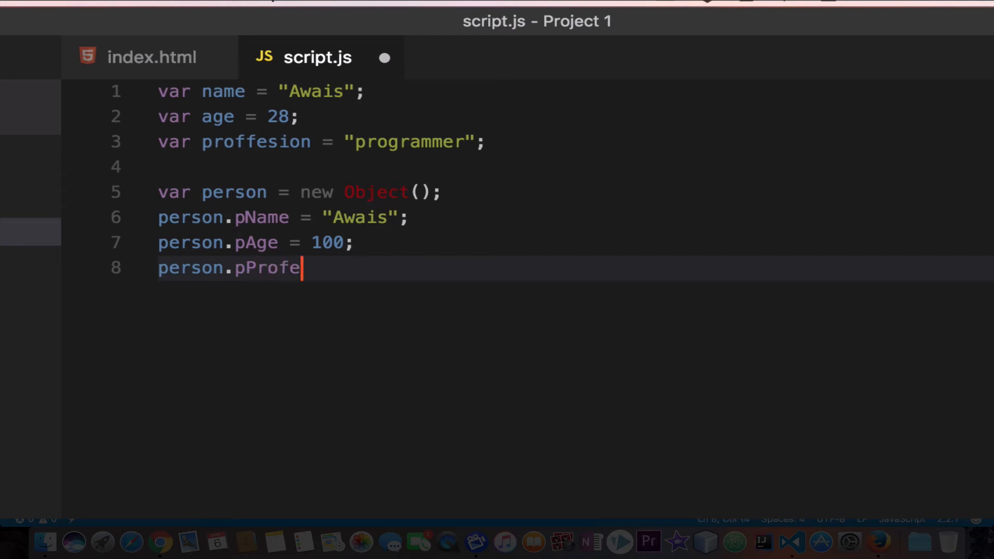
type("ssion =")
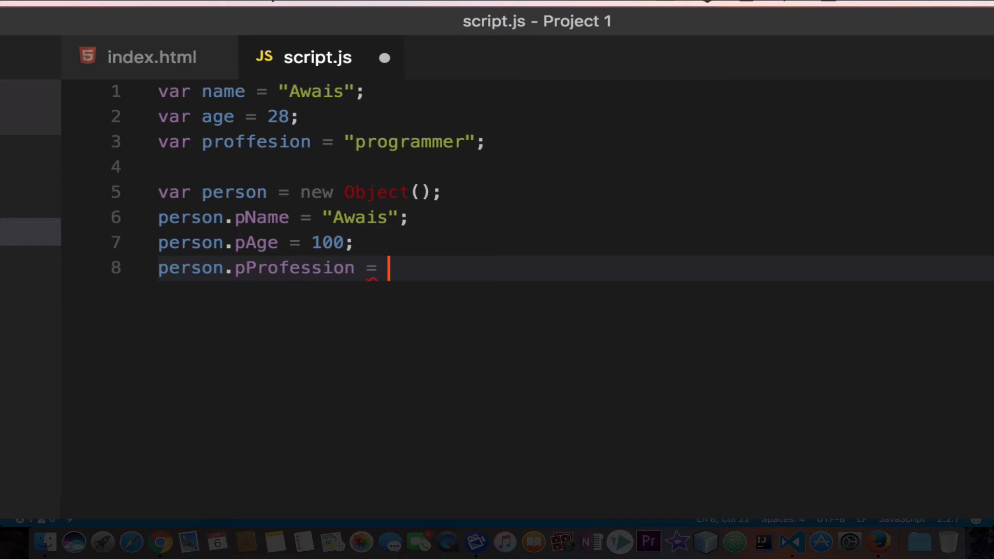
type("\"\"")
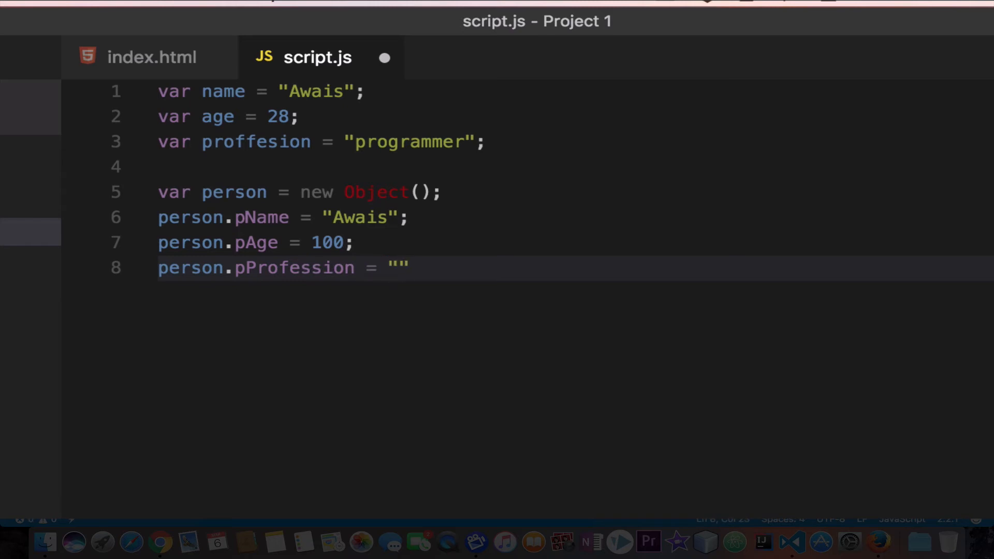
type("Studen")
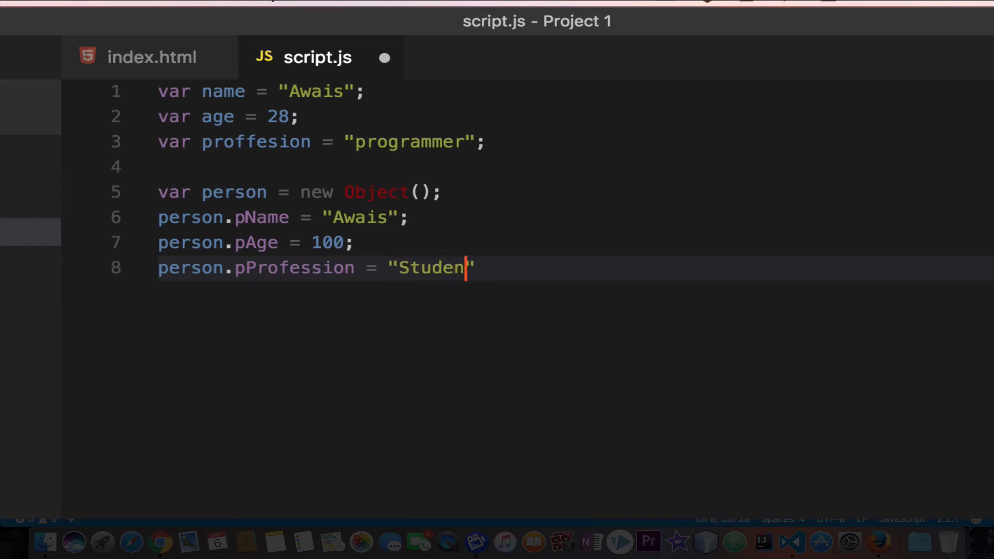
type("t;")
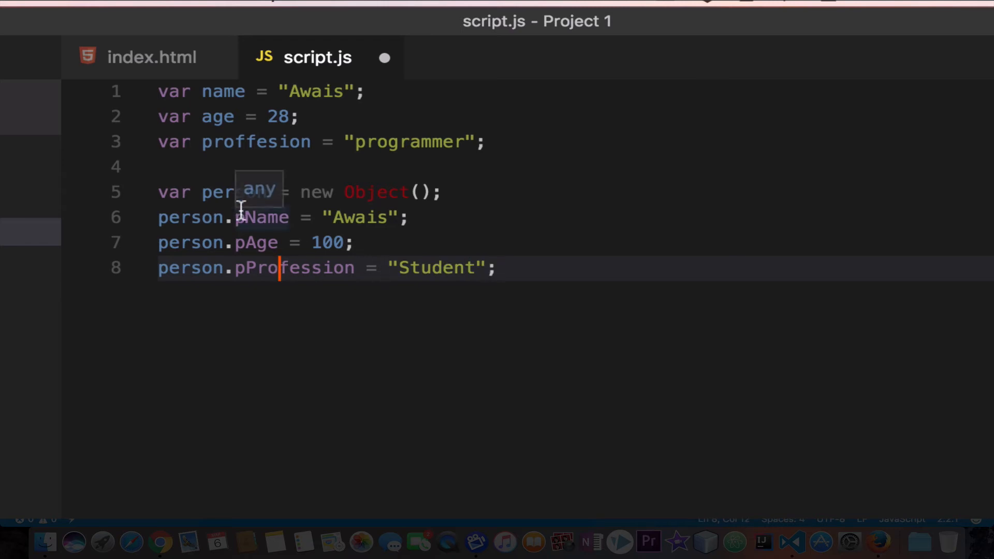
Add blank lines below the pProfession assignment for new code.
double_click(228, 192)
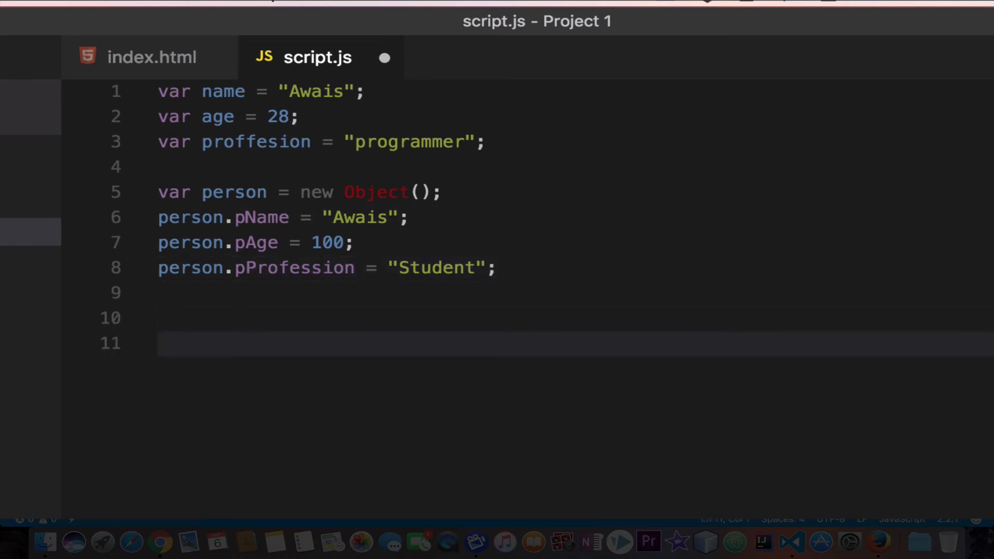
mouse_move(230, 192)
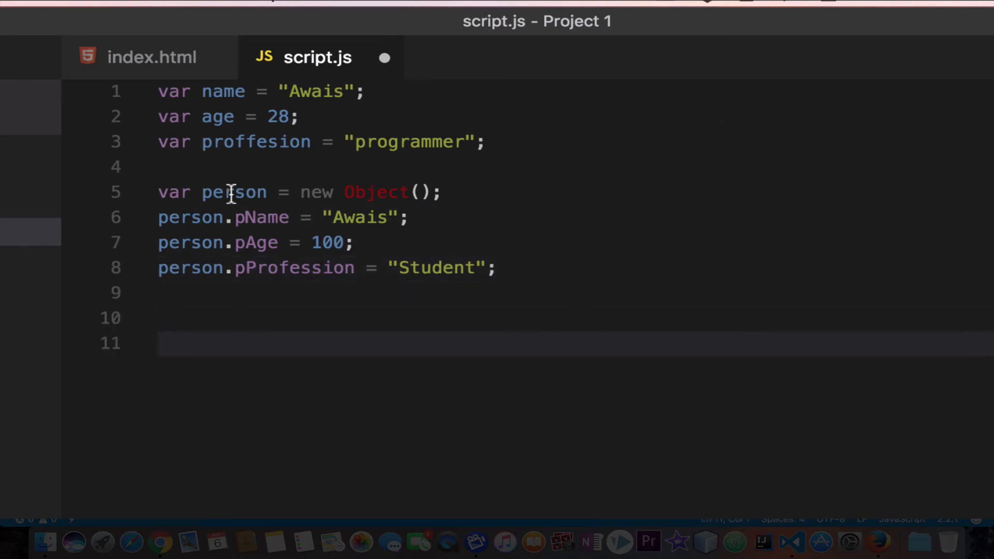
mouse_move(409, 393)
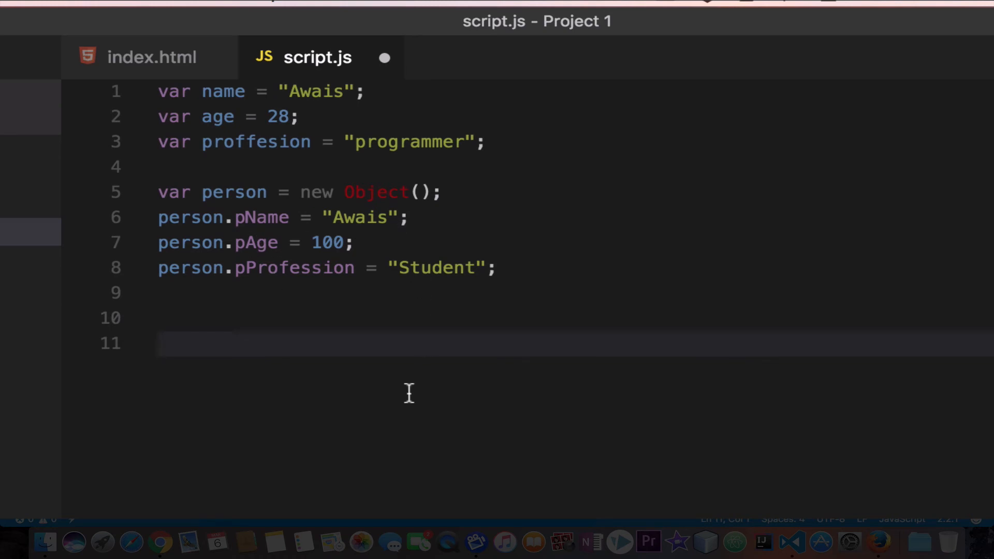
mouse_move(368, 395)
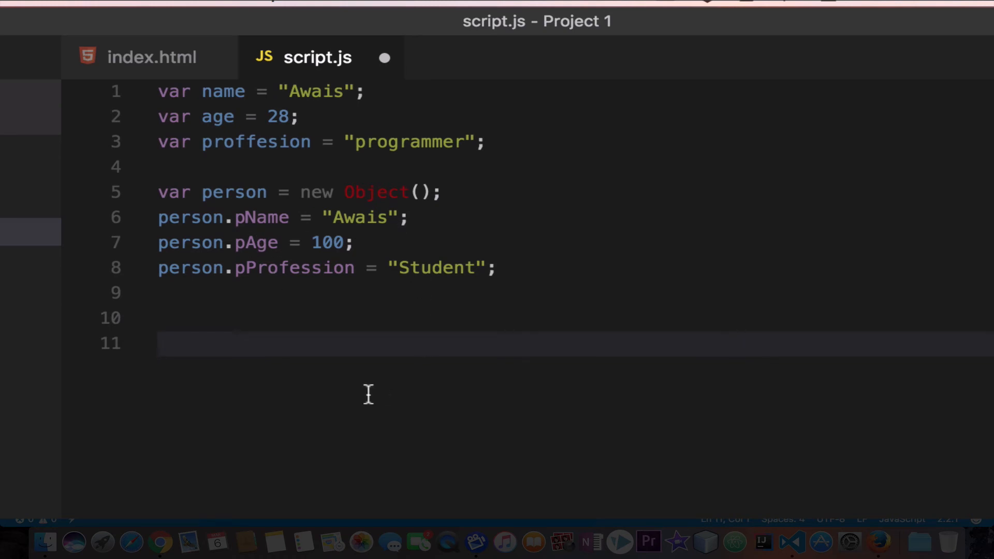
Declare var student = {} as an empty object literal on line 11.
type("var")
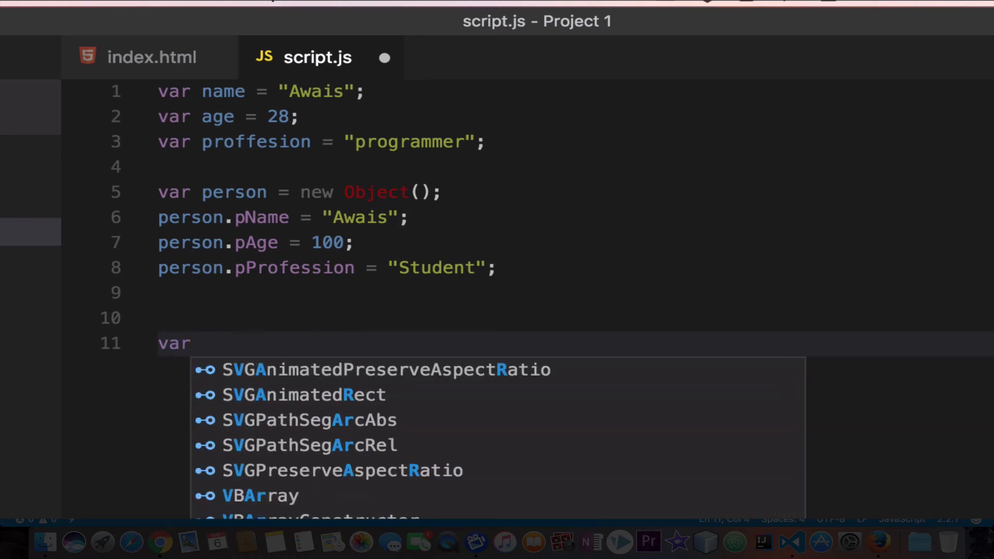
type("st")
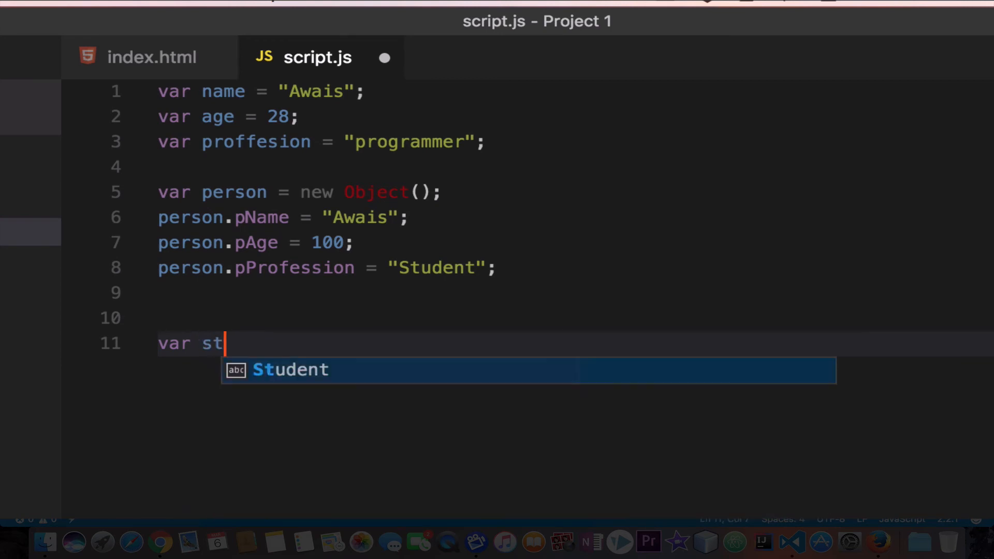
type("udent")
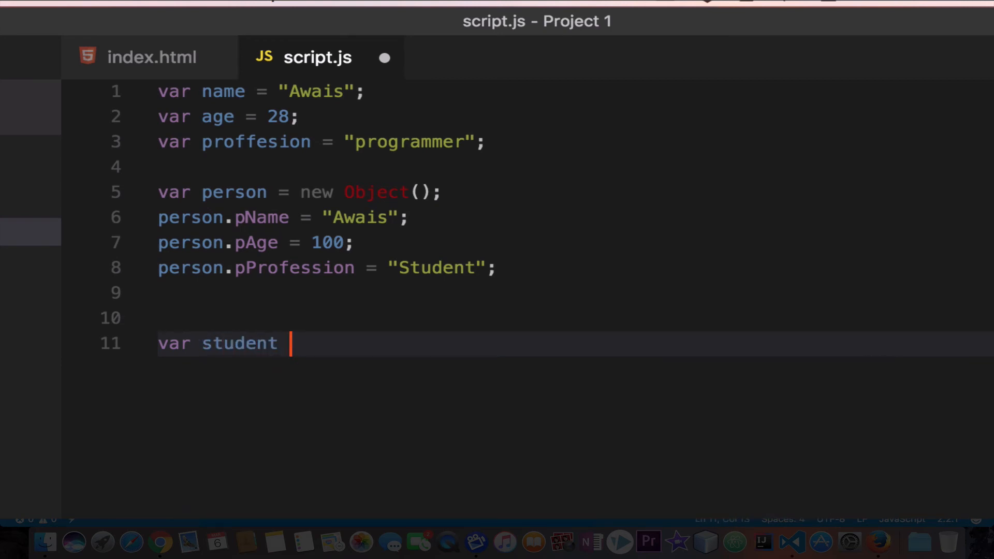
type("=")
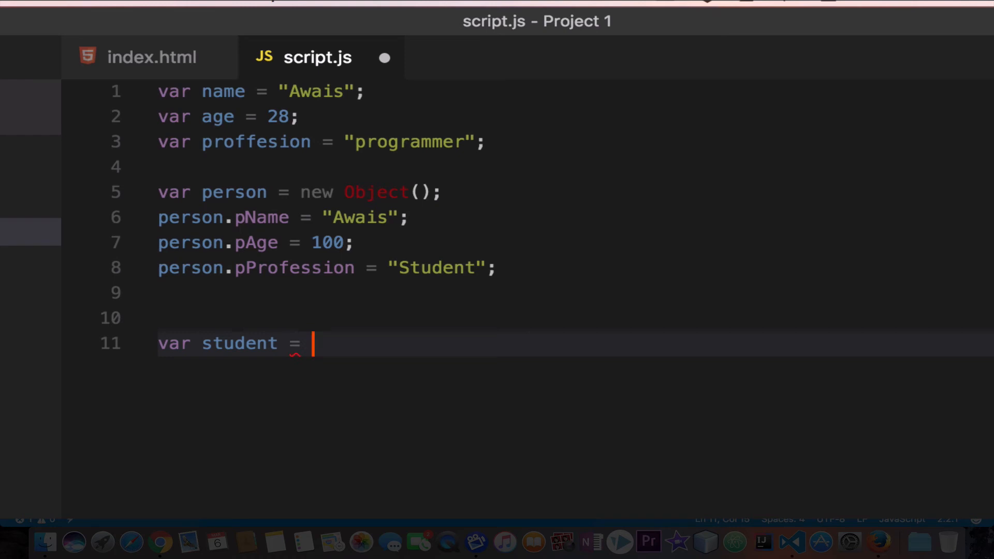
type("{")
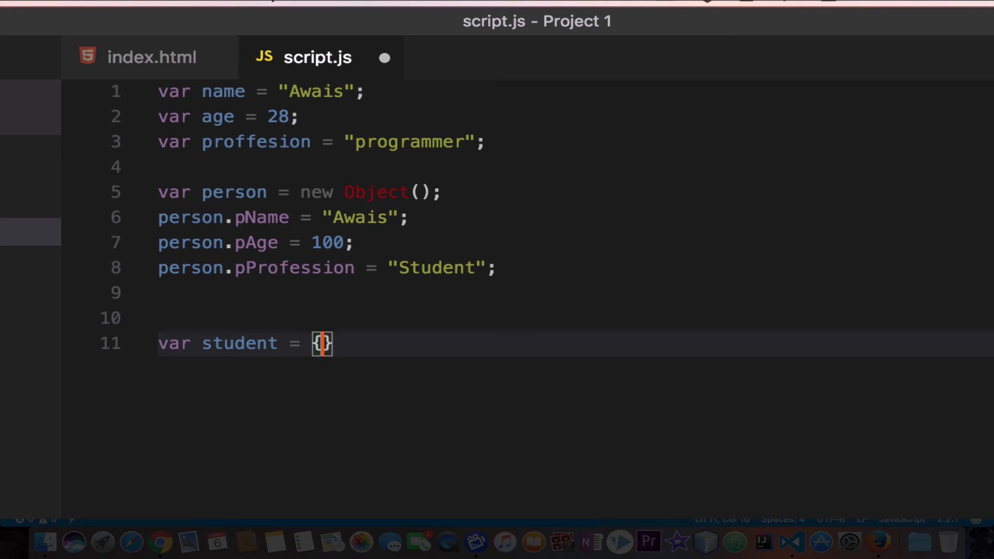
Add the property name: "Tom", inside the student literal.
type("name")
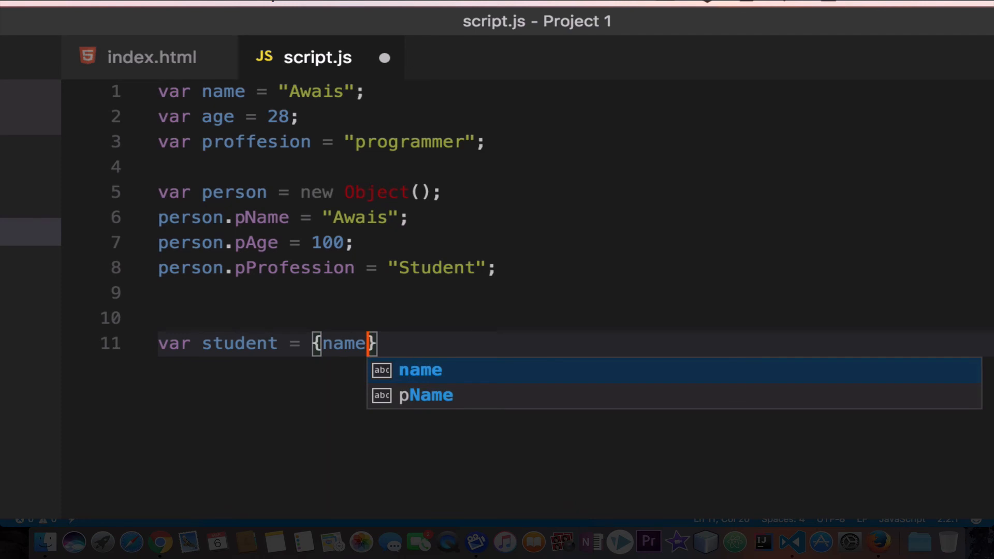
type(":")
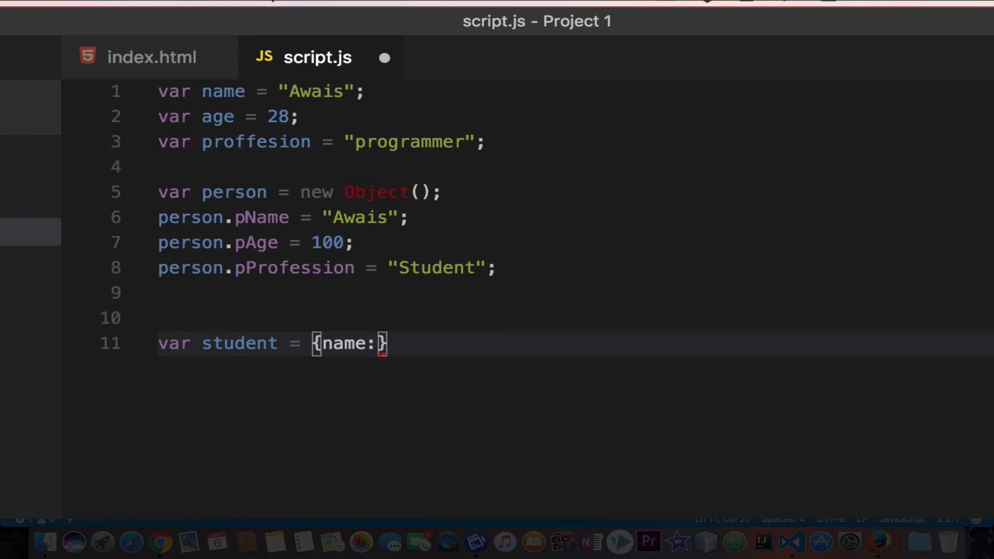
type("\" \"")
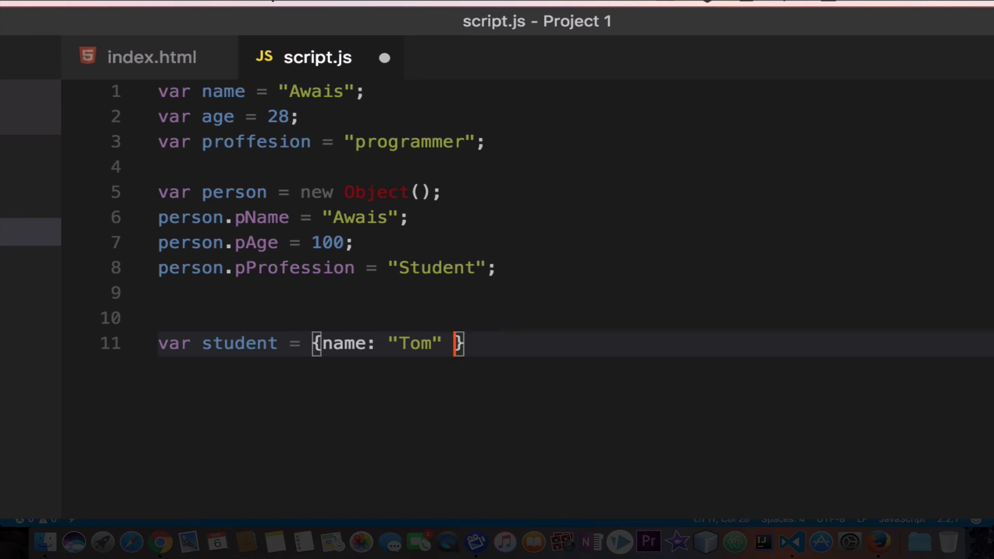
type(",")
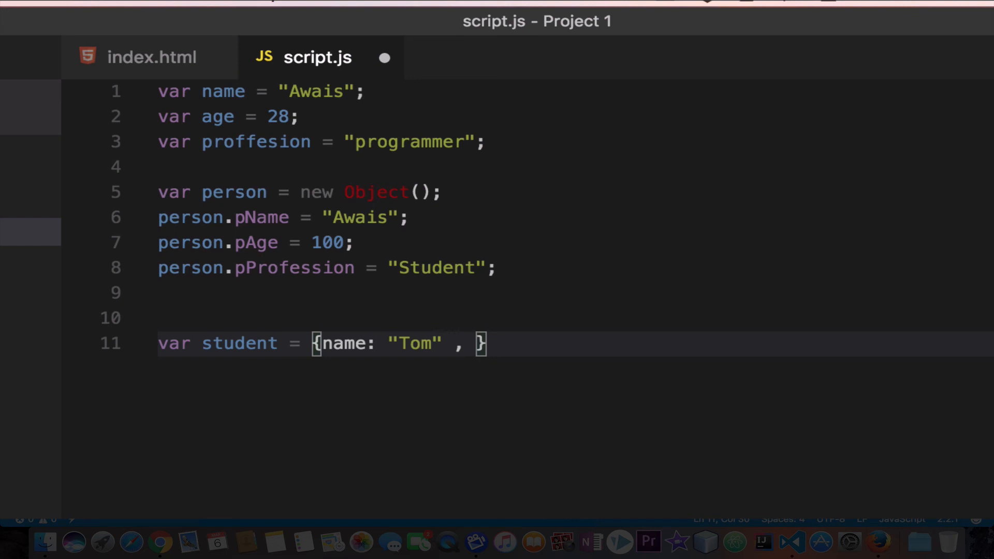
Add the property grade: 70 to the student literal.
type("gr")
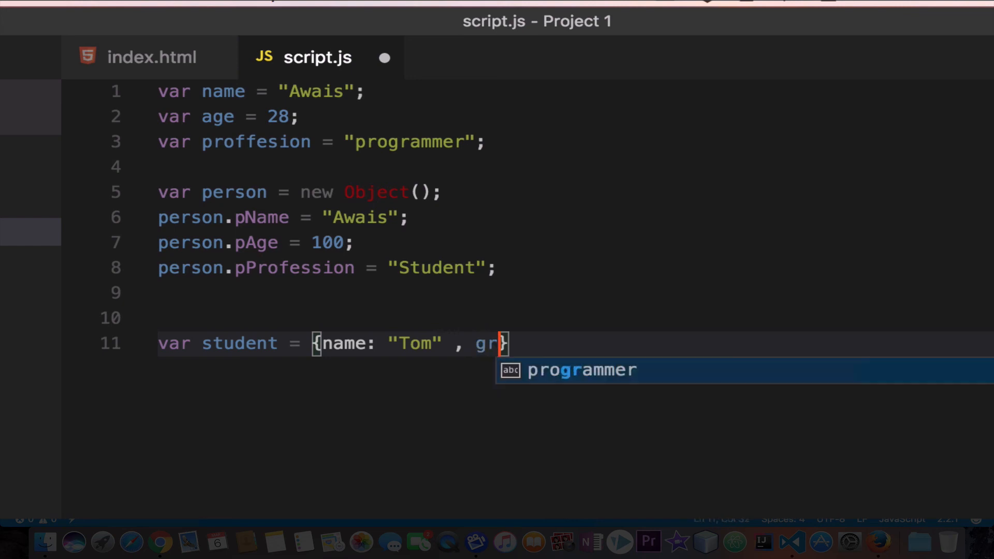
type("ade")
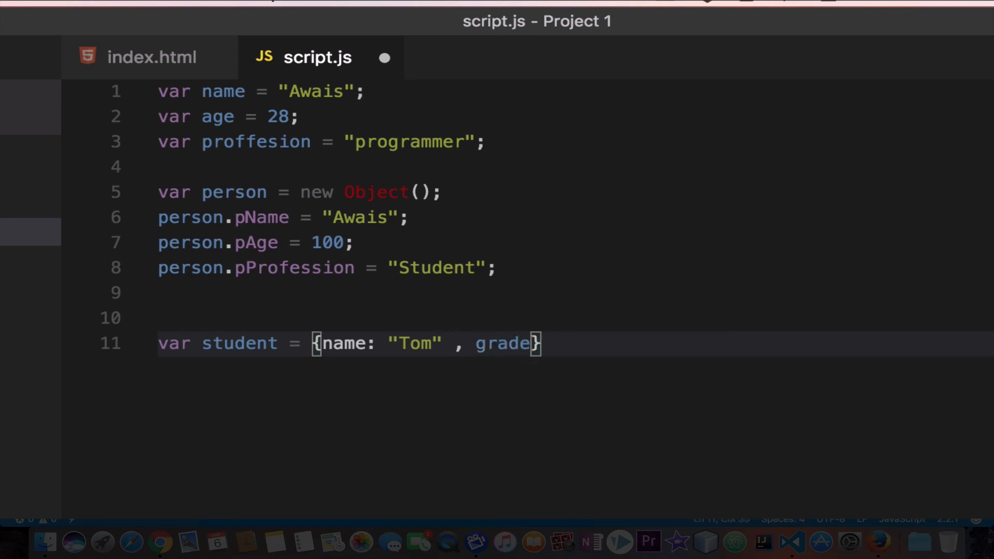
type(":")
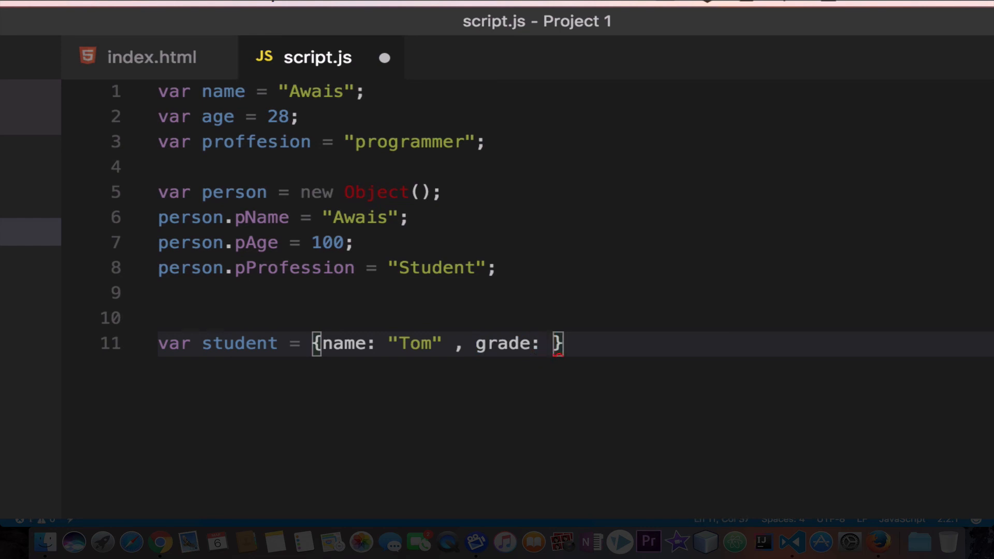
type("70,")
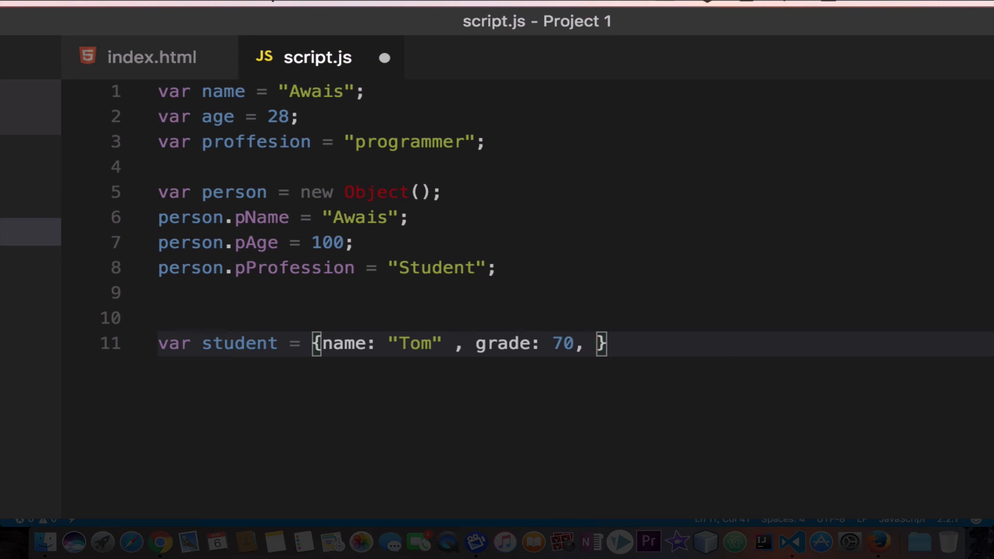
Add class: 5 and close the student literal with a semicolon.
type("c")
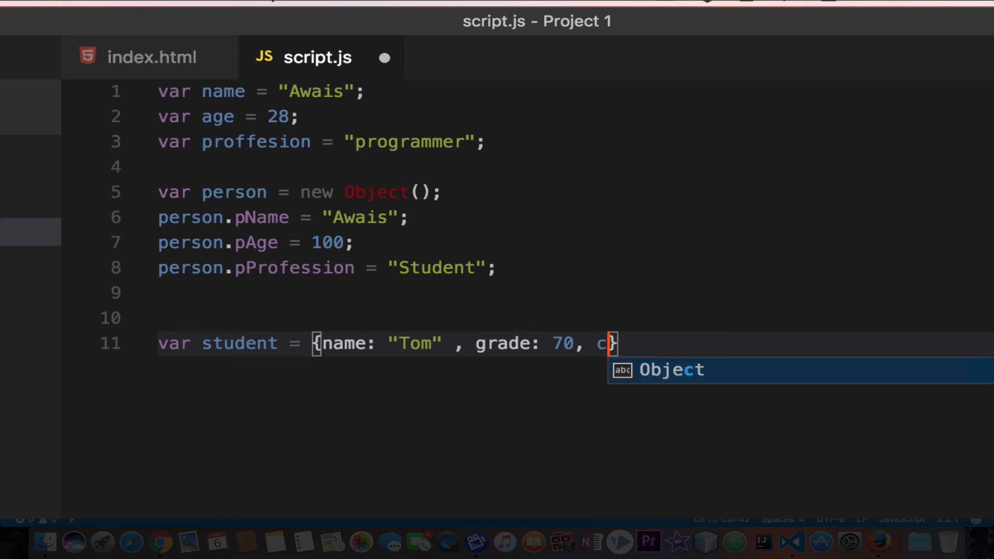
type("lass:")
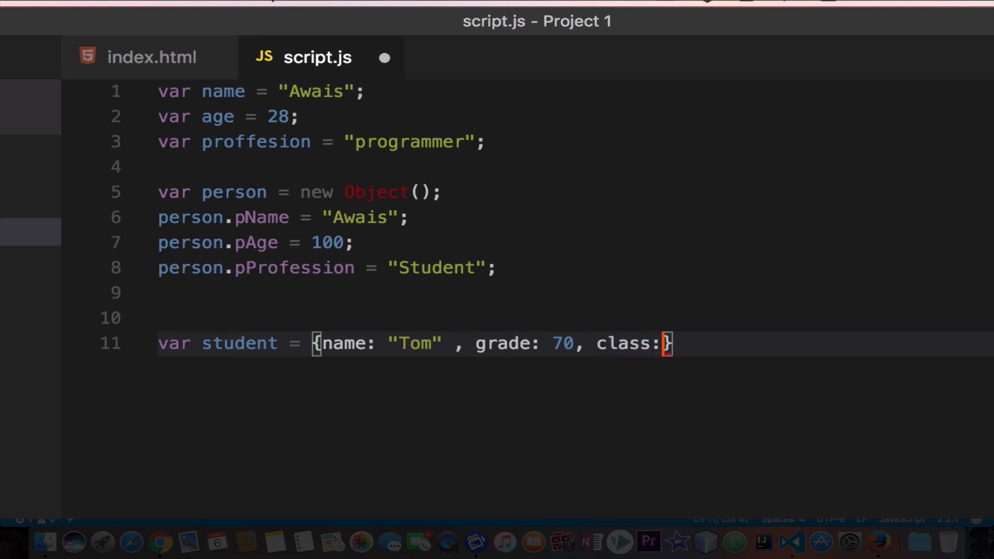
type("\" \"")
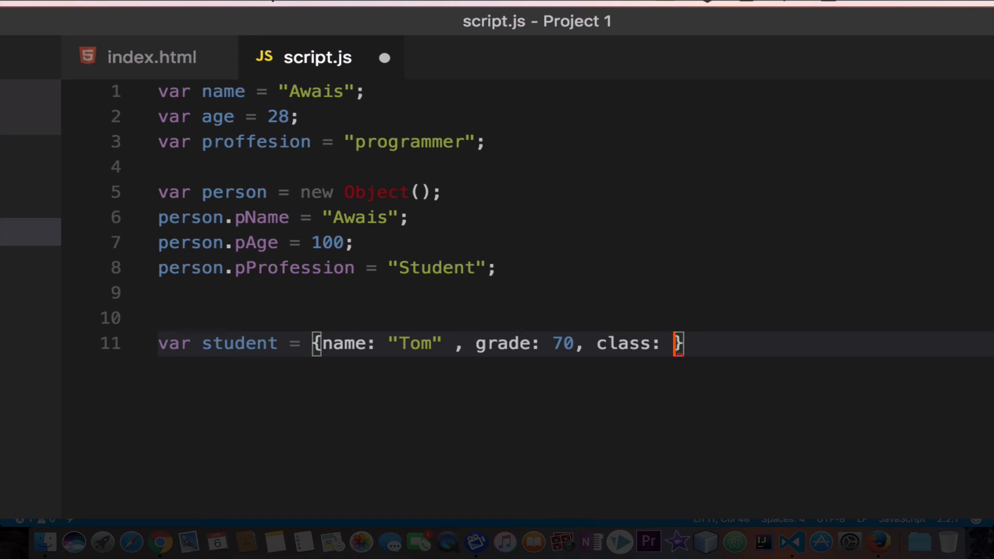
type("5)")
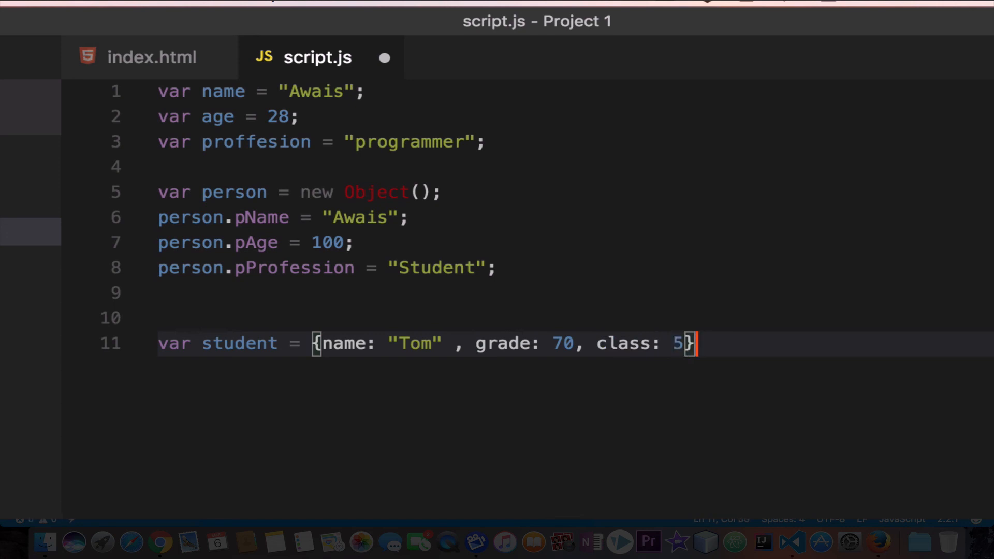
type(";")
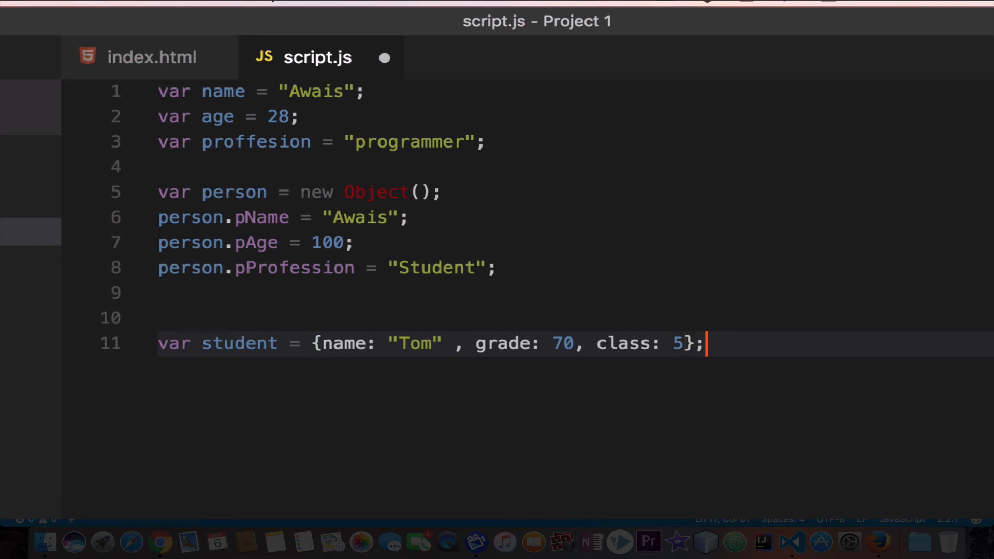